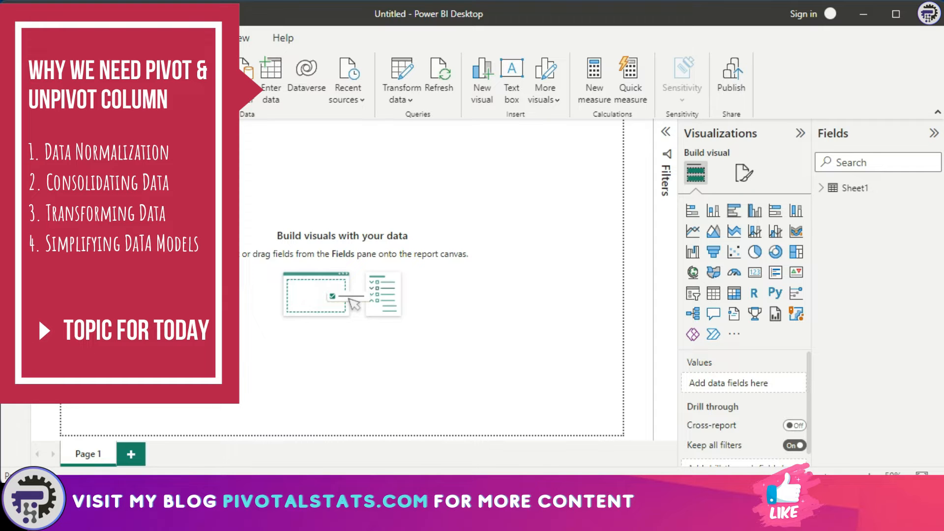
{"action": "mouse_move", "coordinate": [488, 395]}
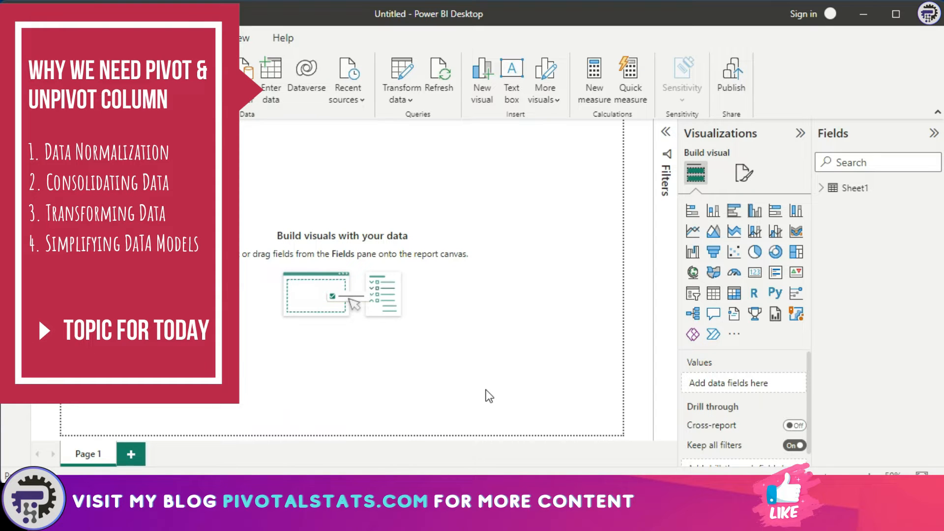
- Expand Sheet1 in the Fields pane and preview its city sales rows in Table view
{"action": "left_click", "coordinate": [821, 188]}
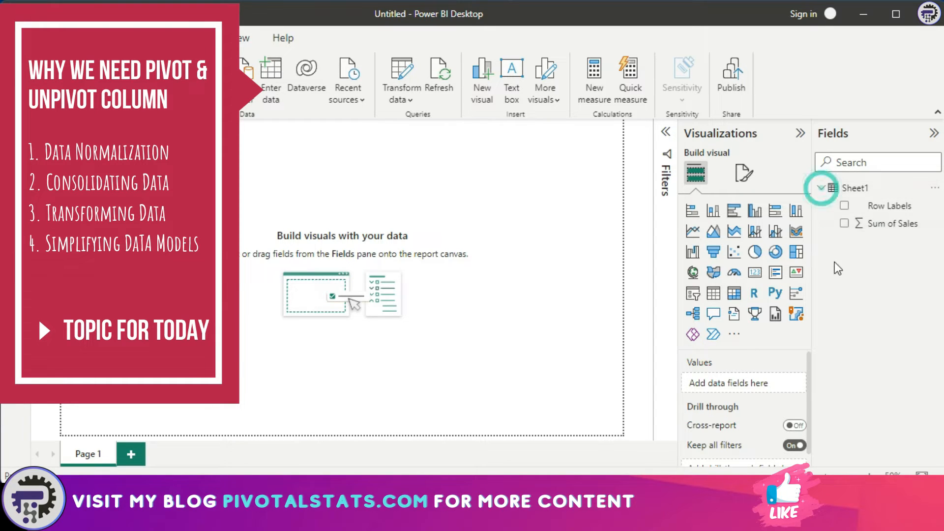
{"action": "left_click", "coordinate": [15, 167]}
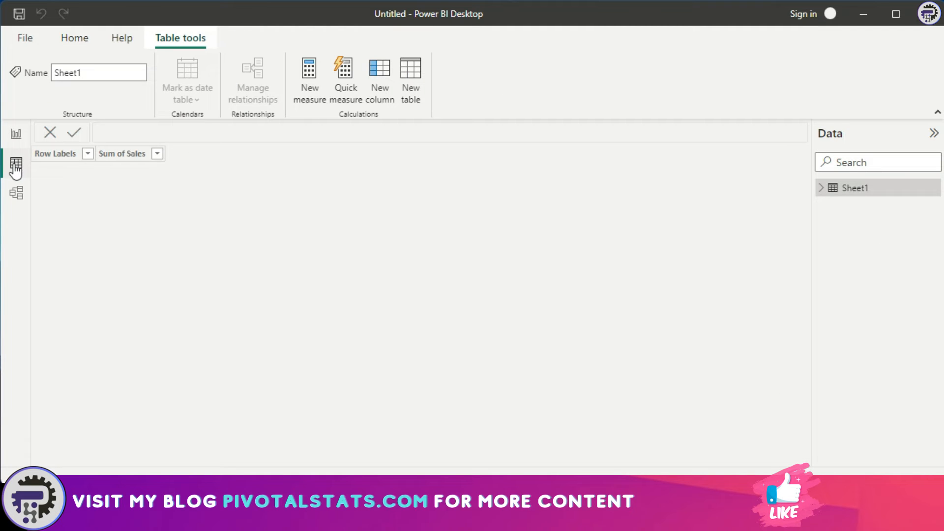
{"action": "left_click", "coordinate": [16, 162]}
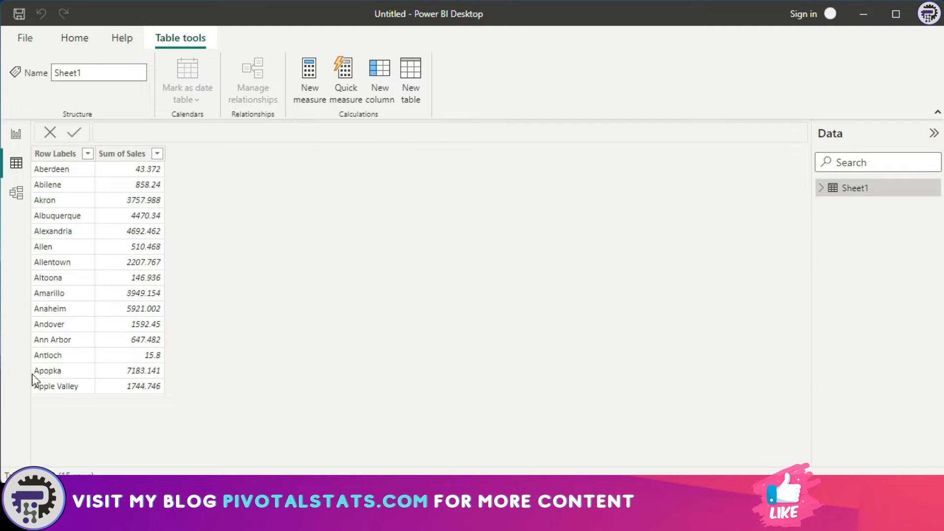
{"action": "mouse_move", "coordinate": [143, 172]}
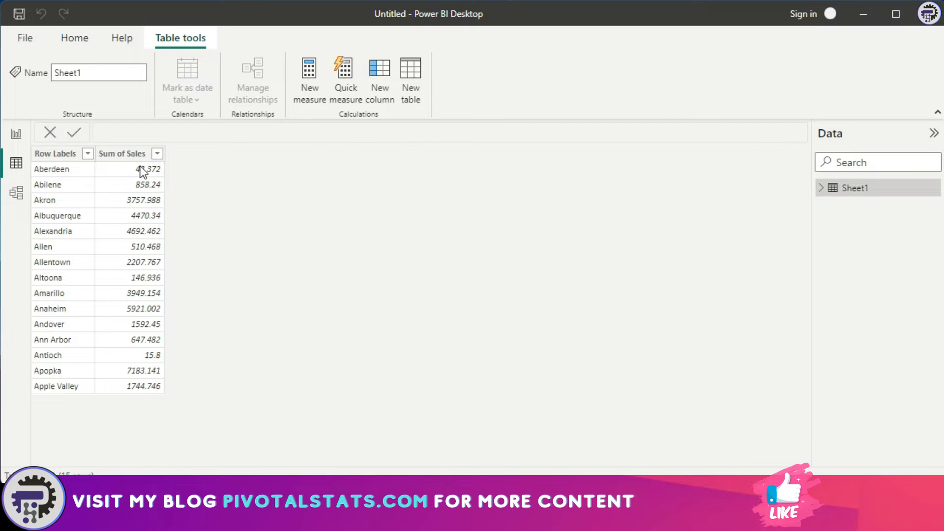
{"action": "mouse_move", "coordinate": [159, 435]}
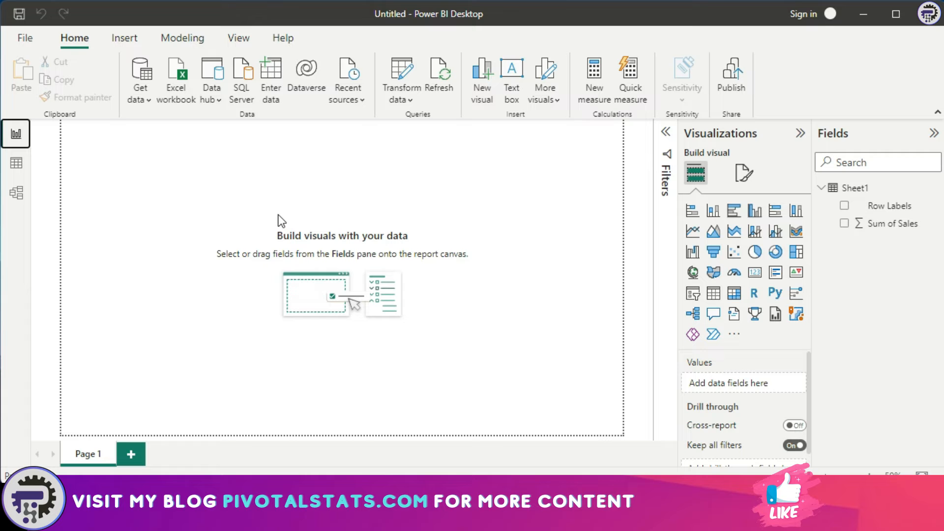
- Launch Transform data to edit Sheet1 in Power Query Editor, showing the Transform ribbon
{"action": "left_click", "coordinate": [400, 81]}
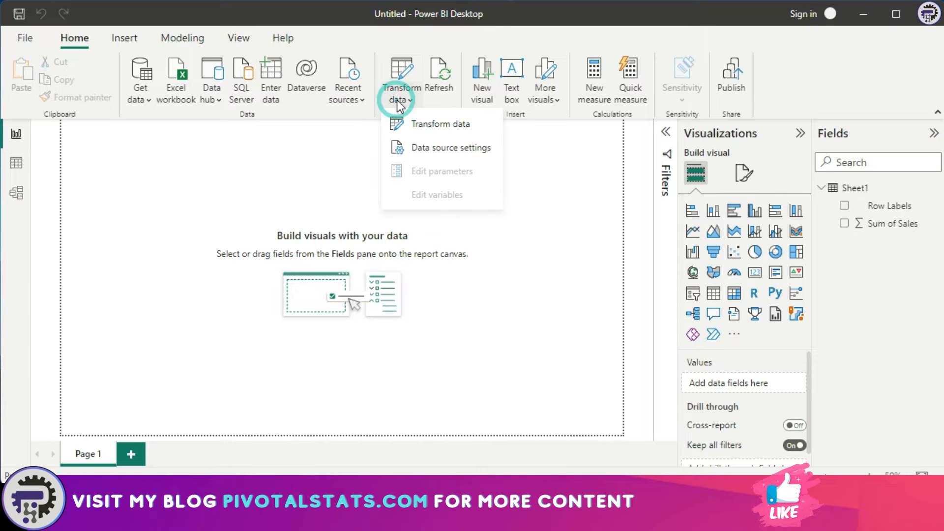
{"action": "mouse_move", "coordinate": [432, 124]}
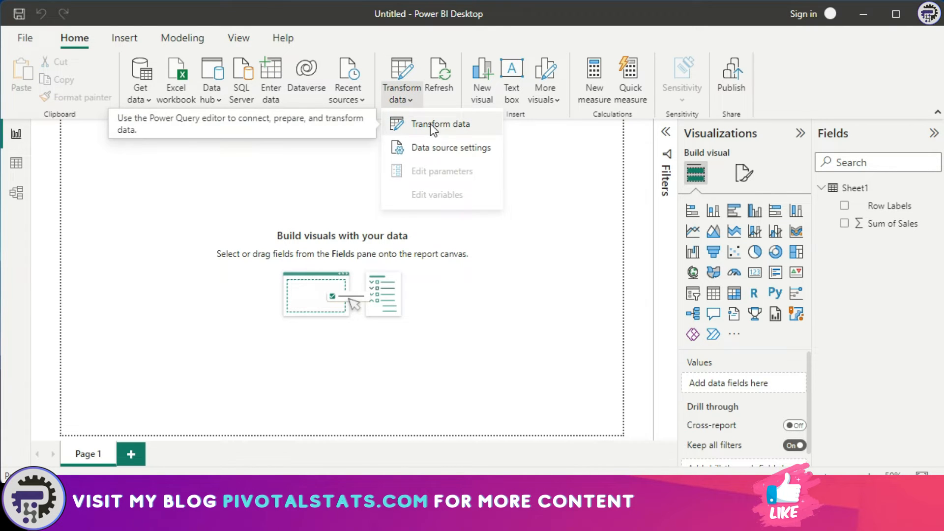
{"action": "left_click", "coordinate": [440, 123]}
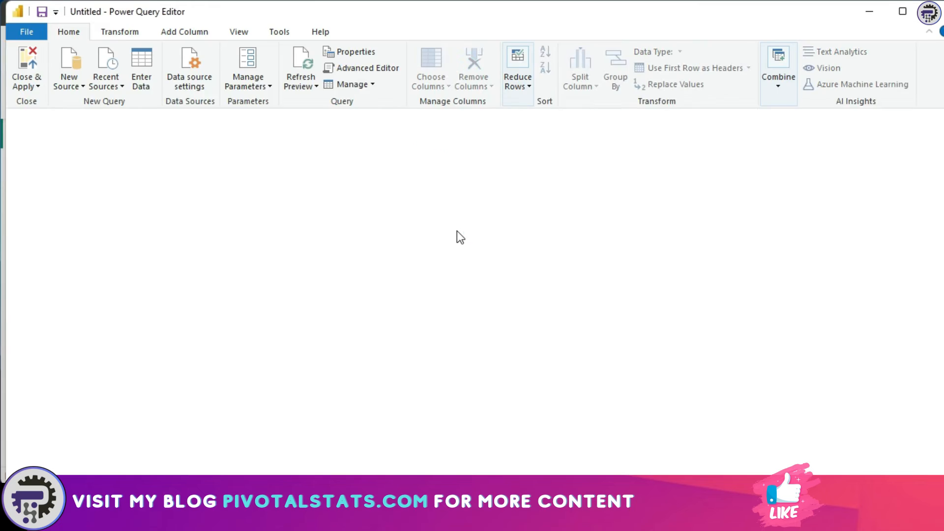
{"action": "left_click", "coordinate": [113, 31]}
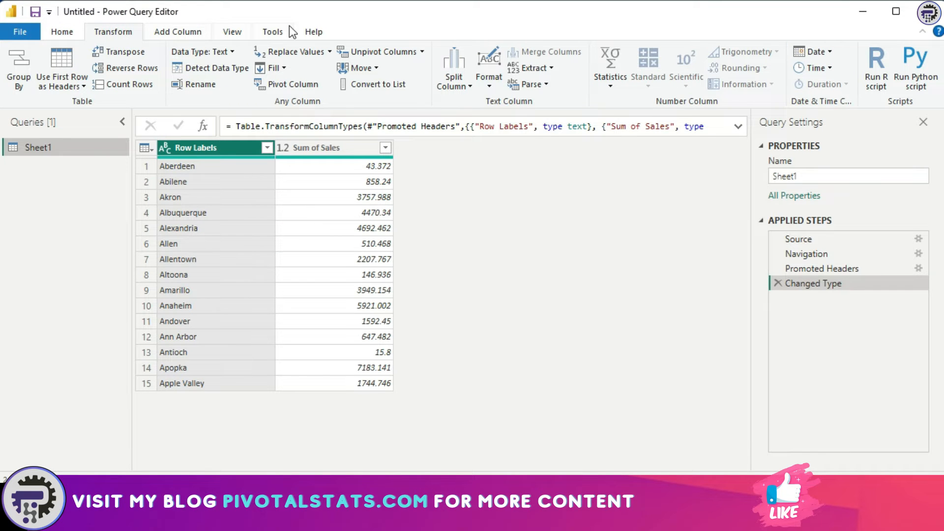
{"action": "mouse_move", "coordinate": [262, 419]}
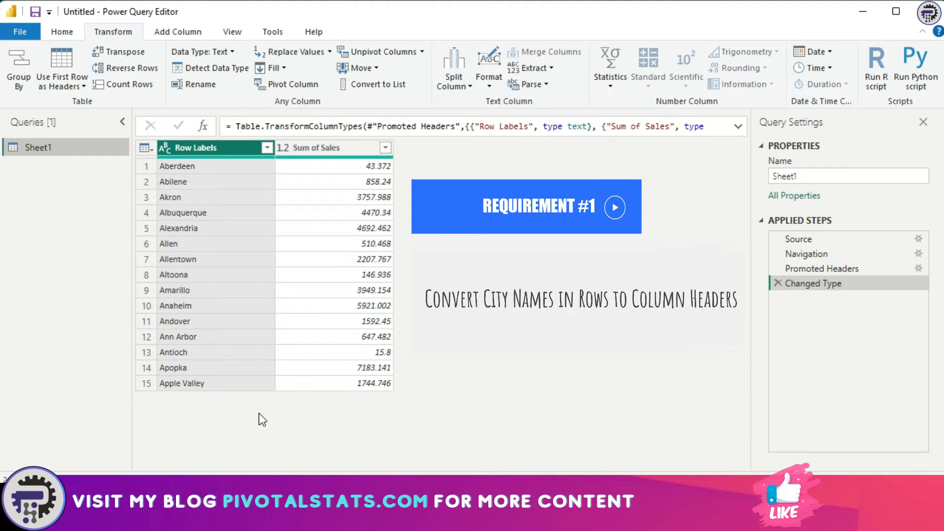
{"action": "mouse_move", "coordinate": [186, 321]}
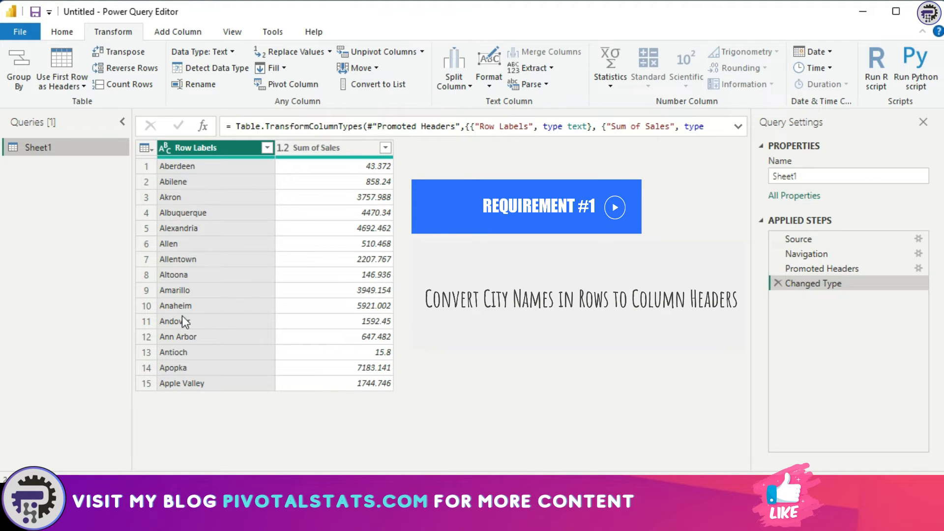
{"action": "mouse_move", "coordinate": [554, 158]}
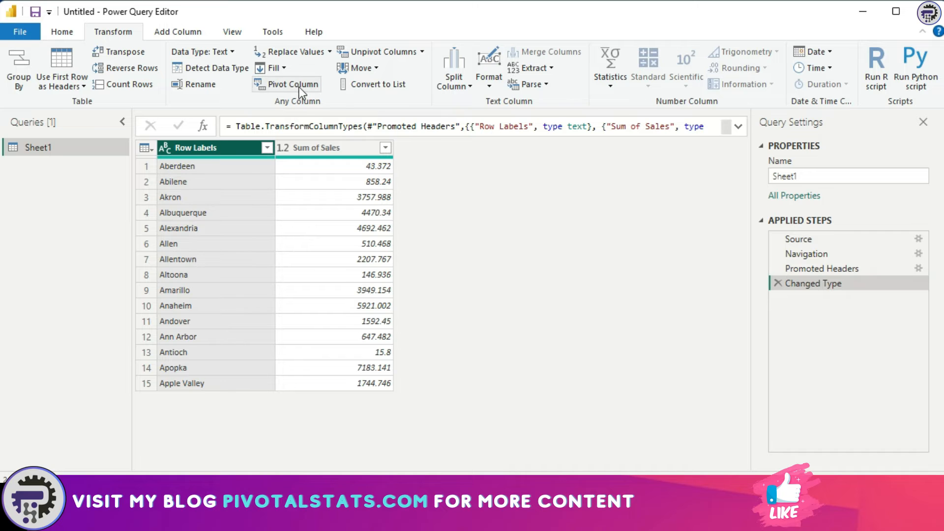
- Pivot Row Labels using Sum of Sales as values with the Sum aggregate
{"action": "left_click", "coordinate": [293, 84]}
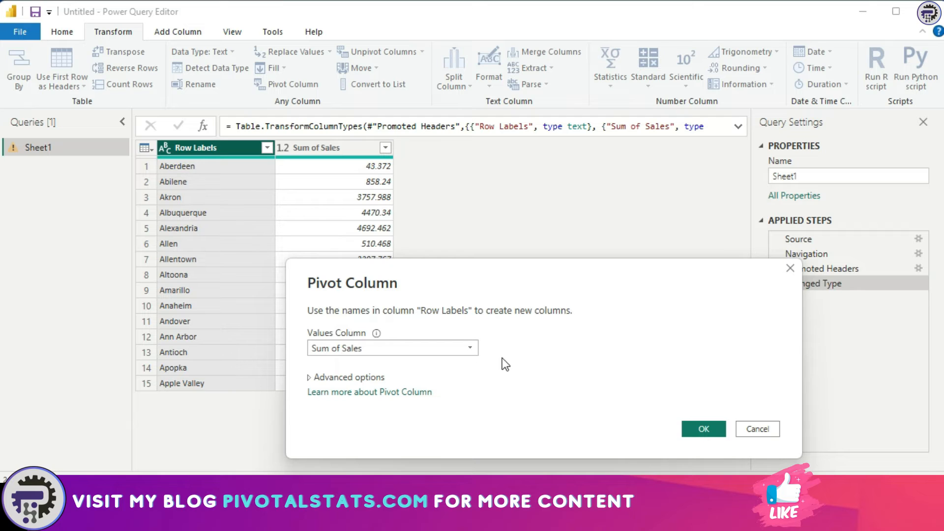
{"action": "mouse_move", "coordinate": [352, 192]}
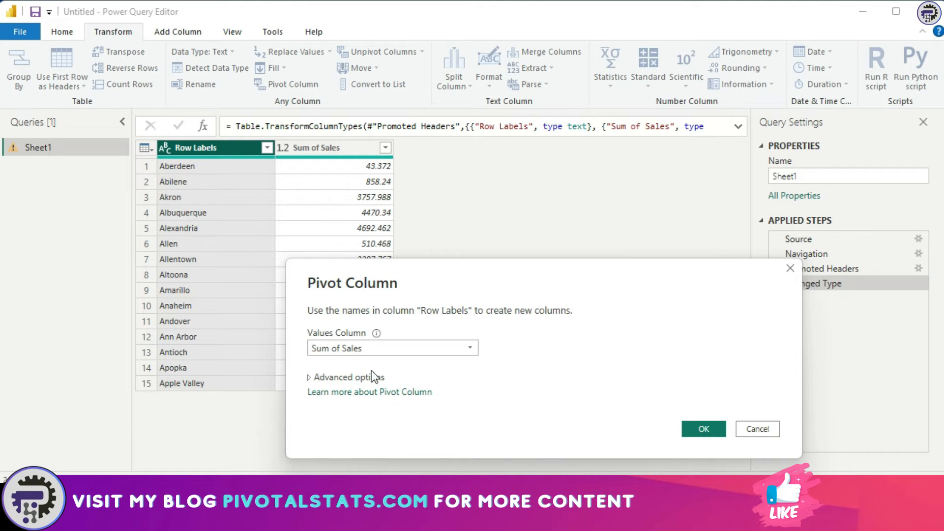
{"action": "left_click", "coordinate": [347, 377]}
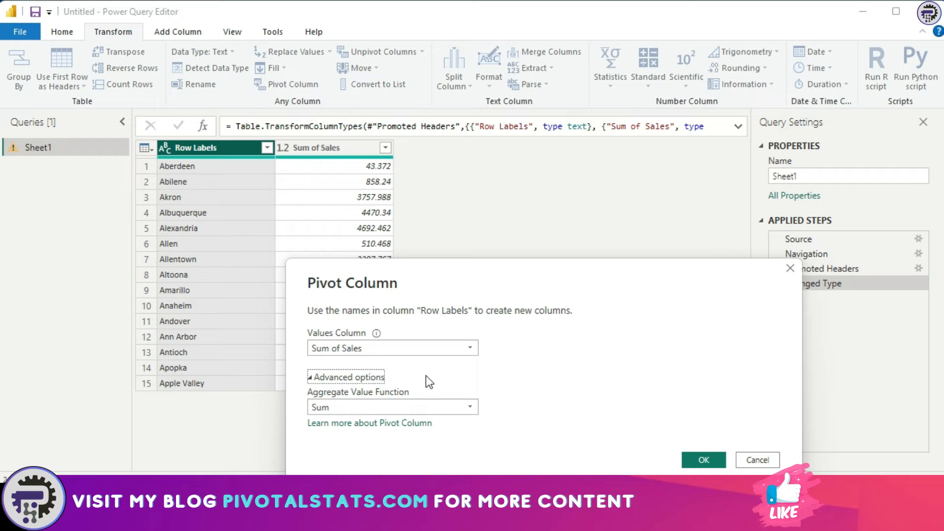
{"action": "left_click", "coordinate": [471, 407]}
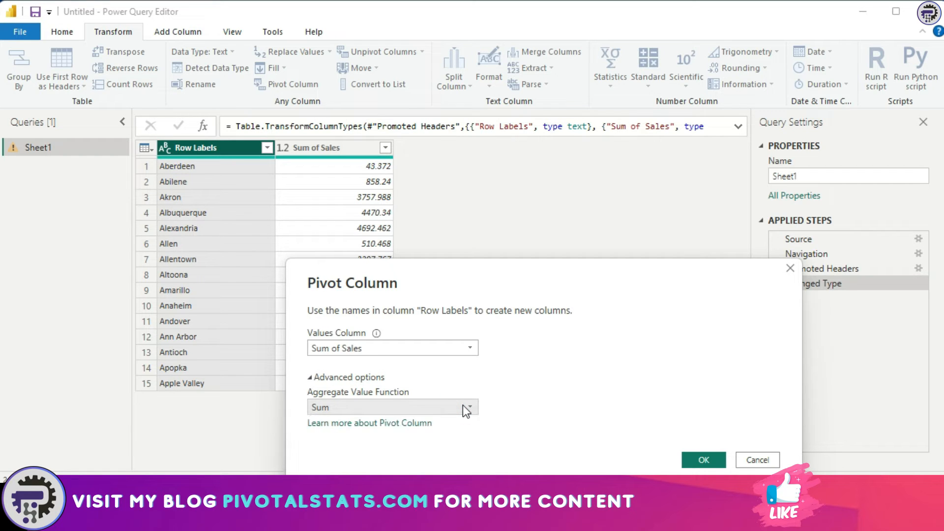
{"action": "mouse_move", "coordinate": [369, 418]}
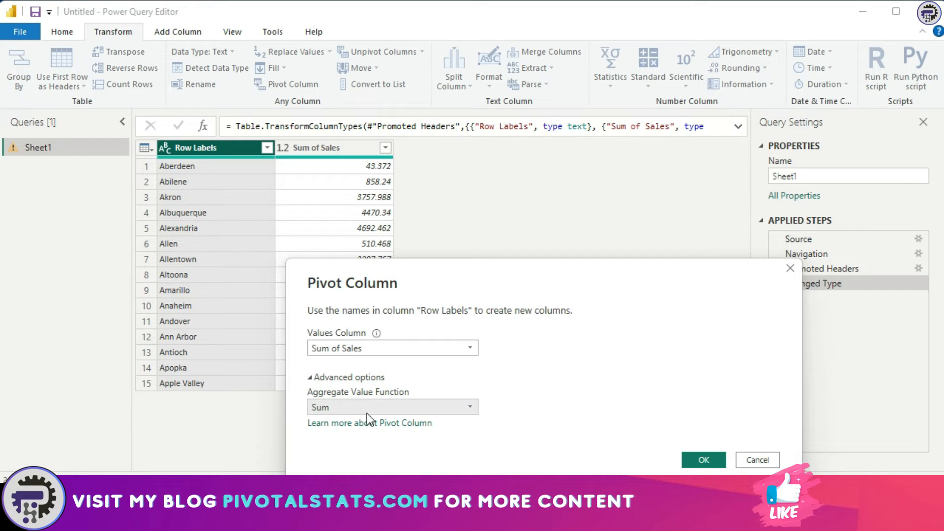
{"action": "left_click", "coordinate": [702, 460]}
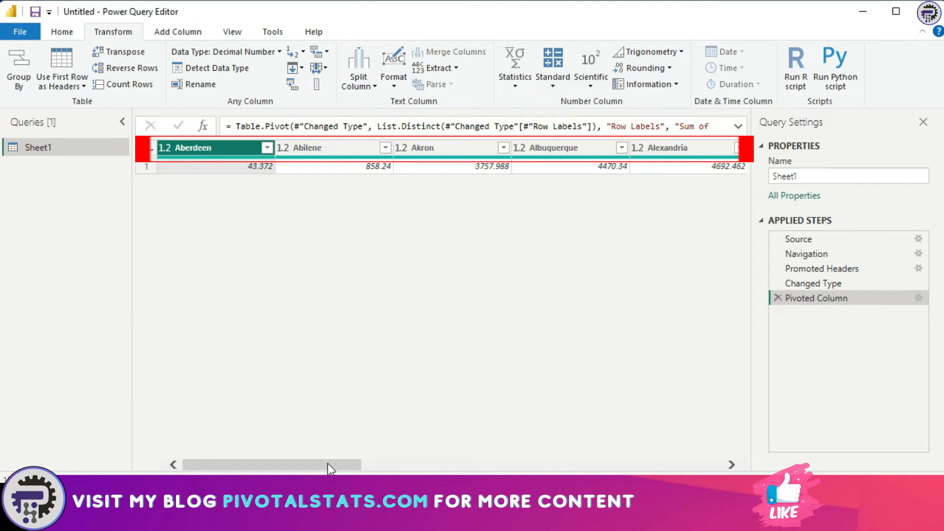
{"action": "mouse_move", "coordinate": [286, 469]}
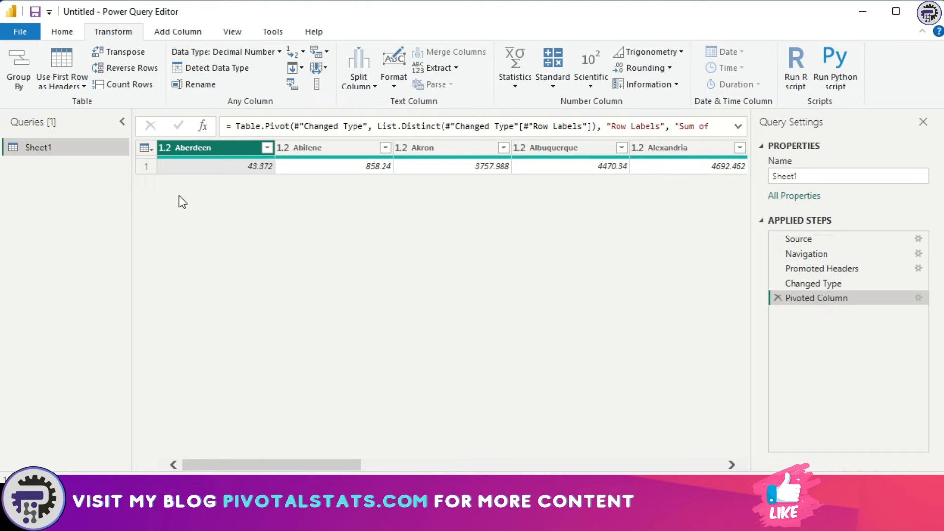
{"action": "mouse_move", "coordinate": [491, 258]}
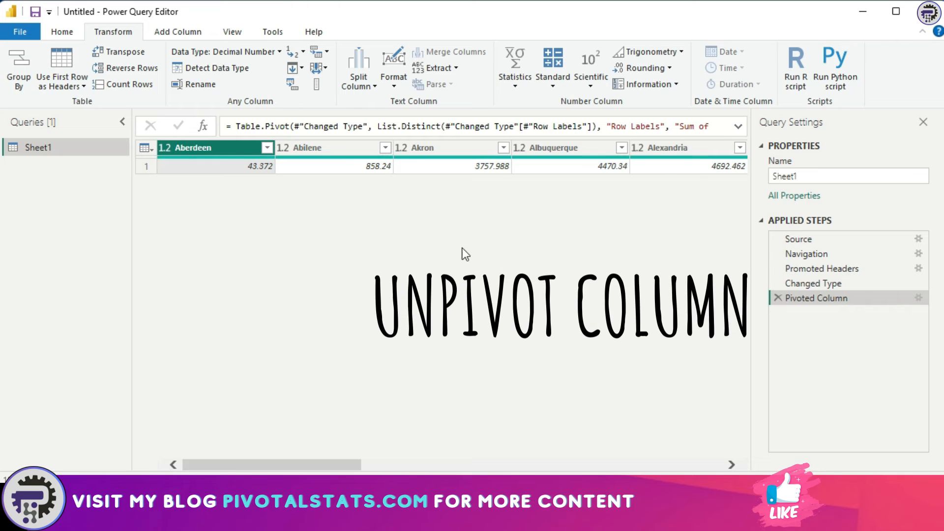
{"action": "mouse_move", "coordinate": [171, 213]}
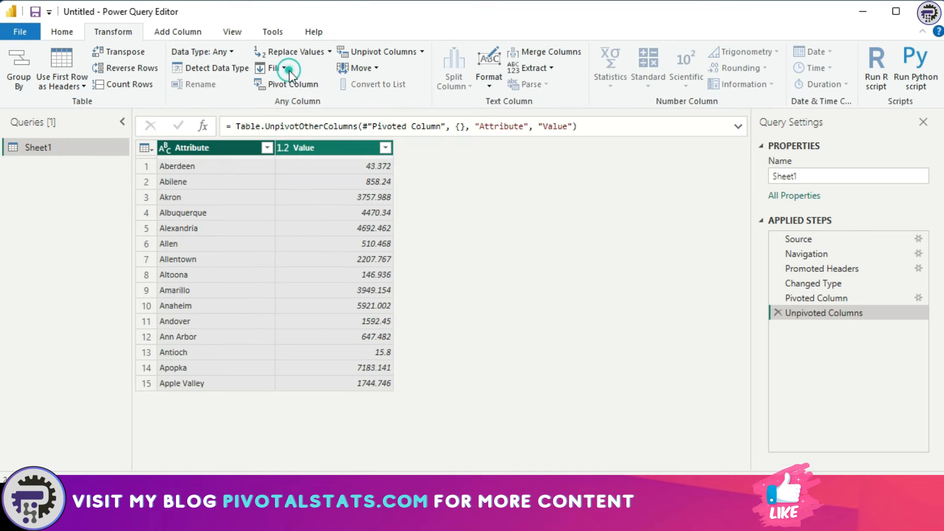
- Unpivot the city columns into Attribute and Value rows
{"action": "left_click", "coordinate": [193, 148]}
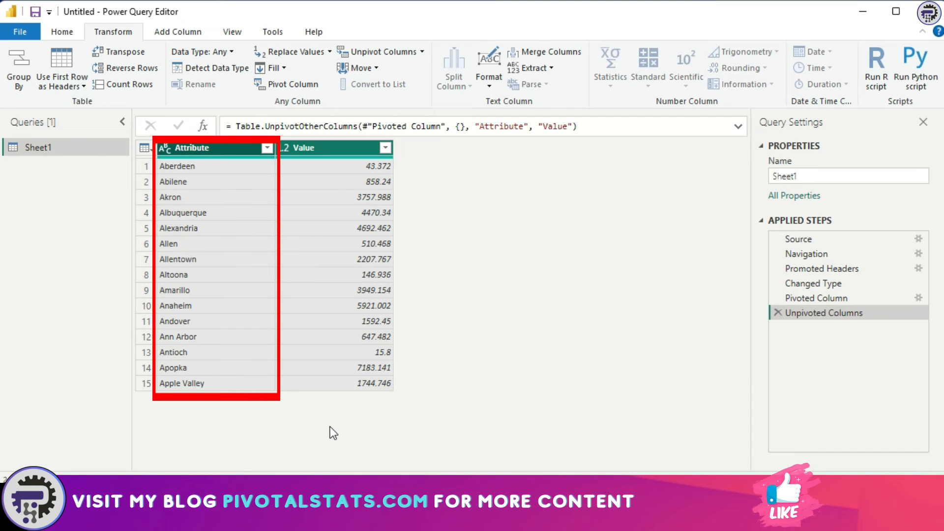
{"action": "mouse_move", "coordinate": [287, 414]}
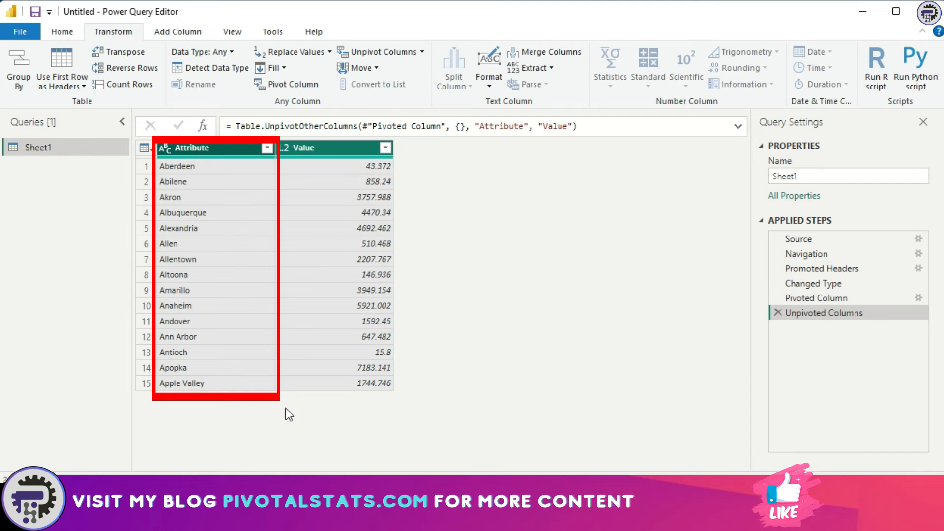
{"action": "mouse_move", "coordinate": [466, 329]}
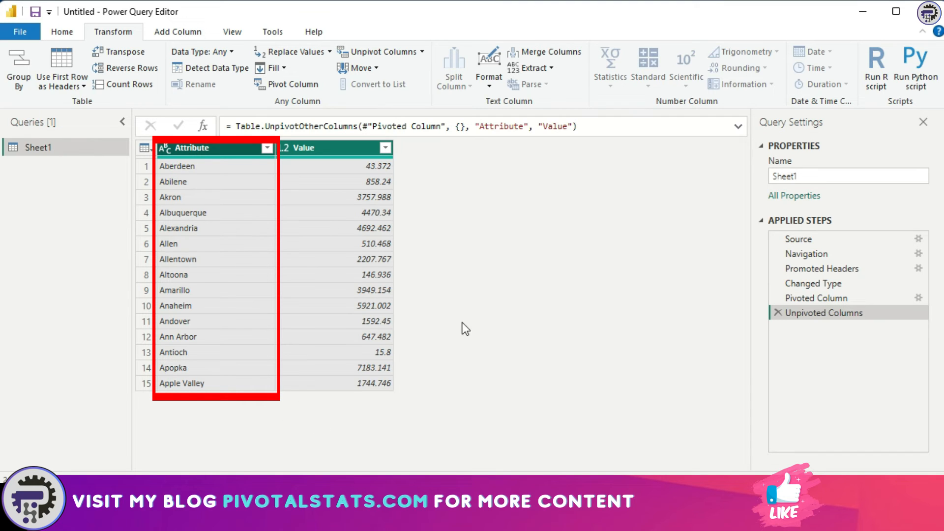